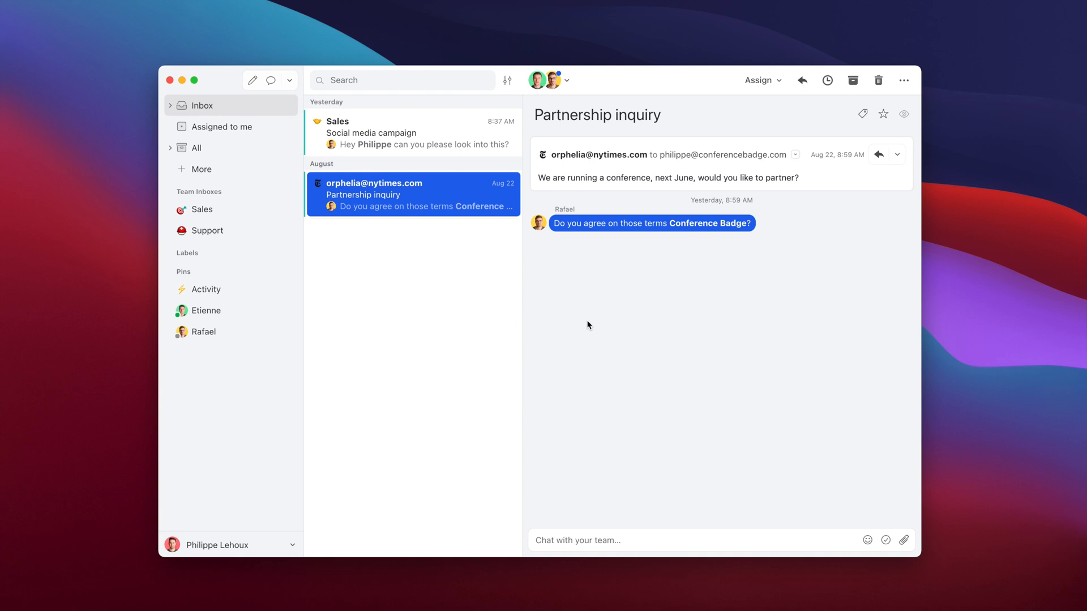
mouse_move(173, 95)
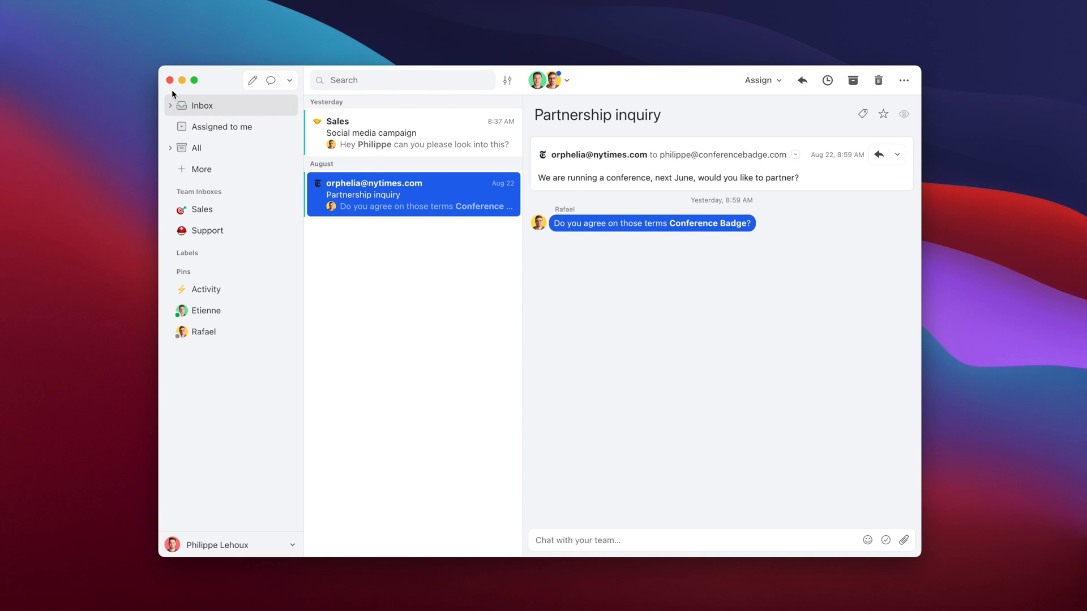
mouse_move(197, 326)
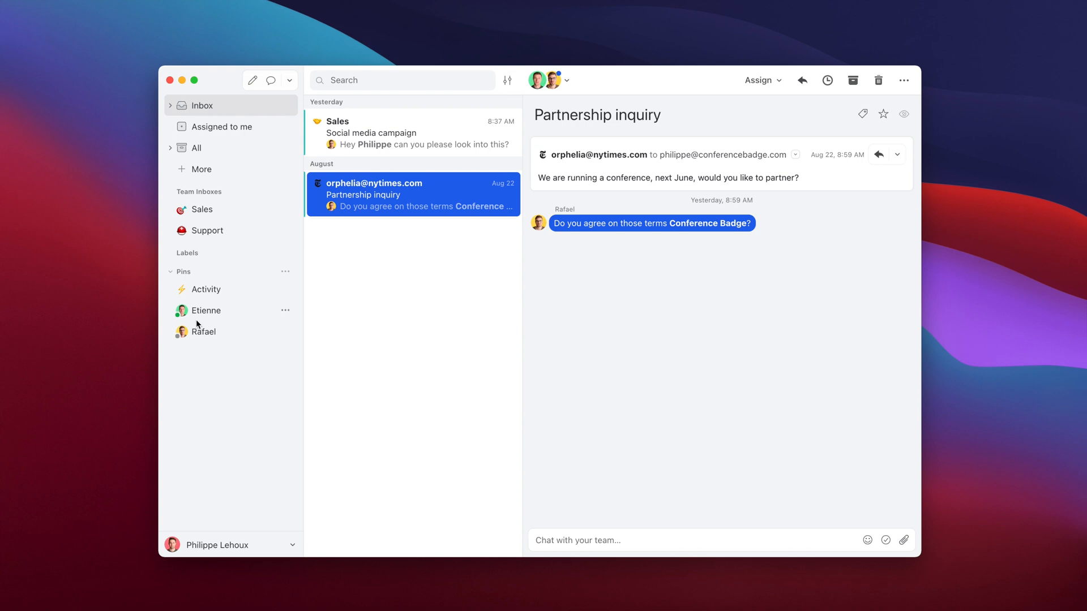
mouse_move(392, 251)
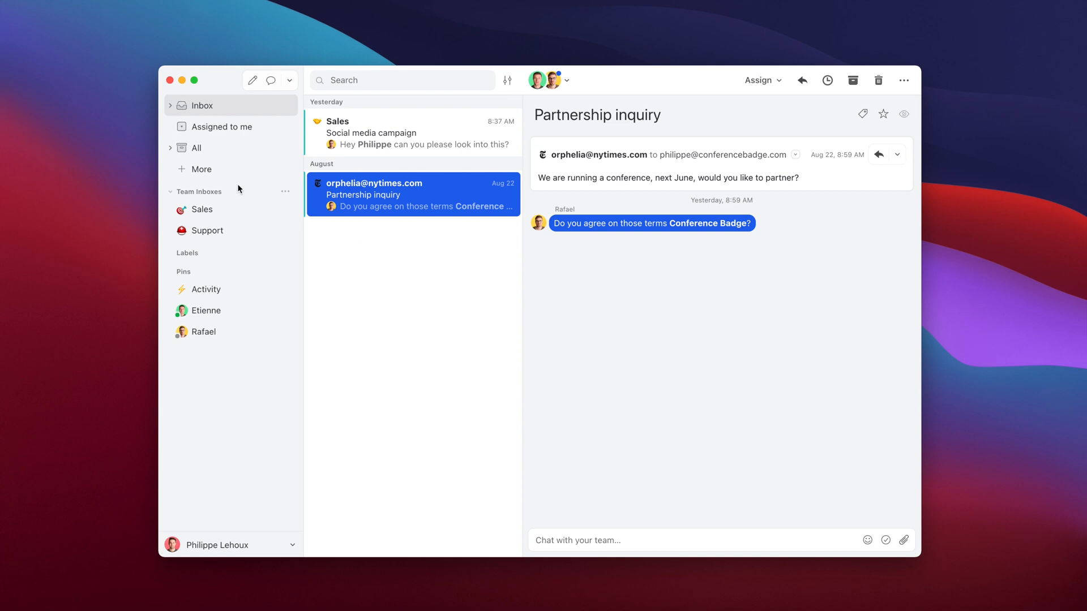
mouse_move(247, 200)
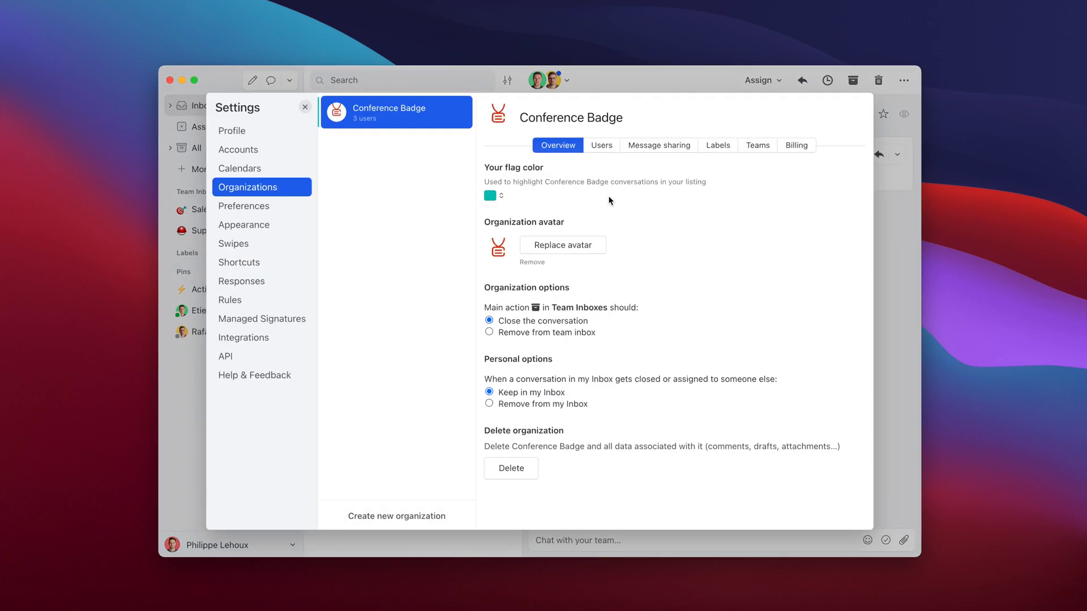
Create an organization label named 'Watercooler', shared with the organization's users.
click(717, 145)
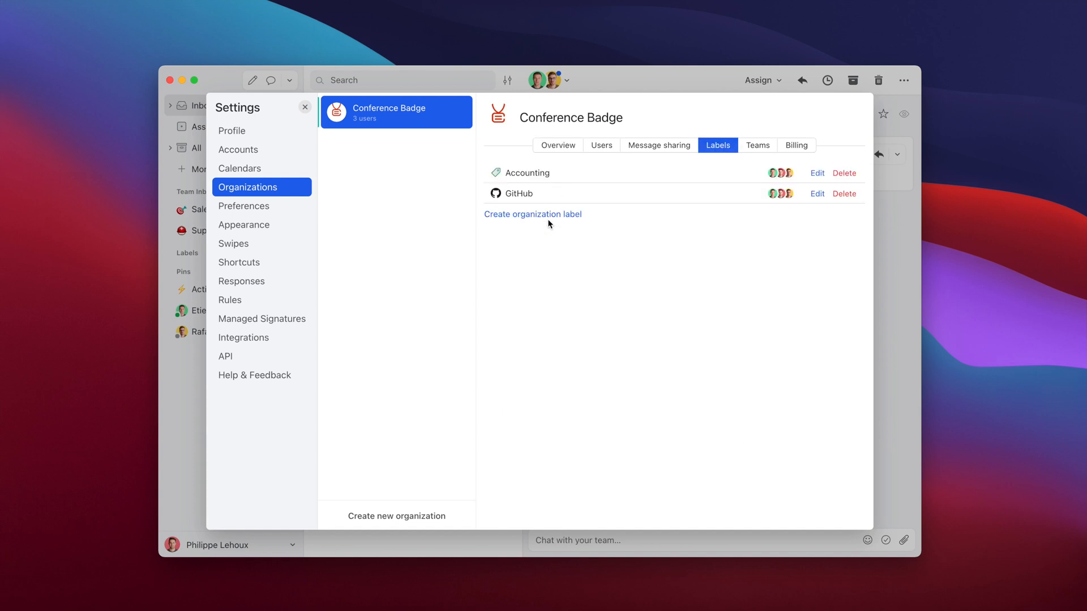
click(533, 213)
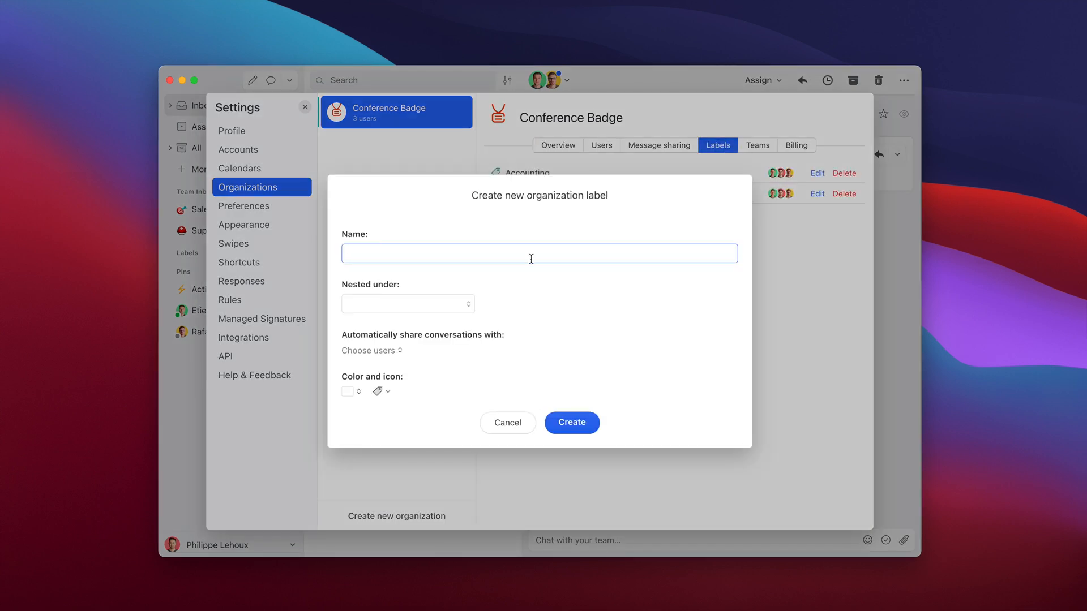
text(Watercool)
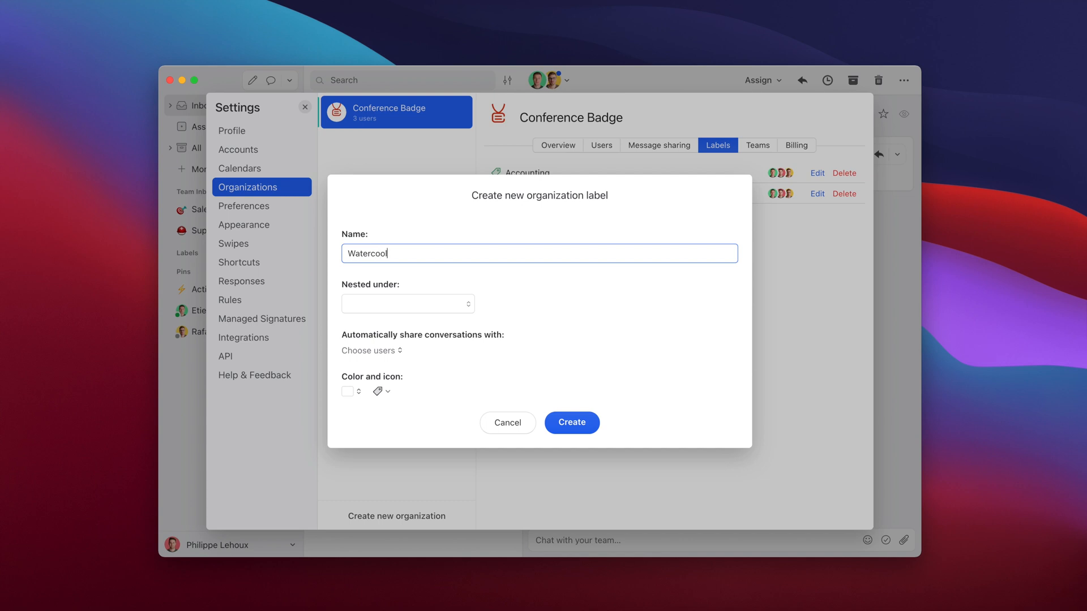
text(er)
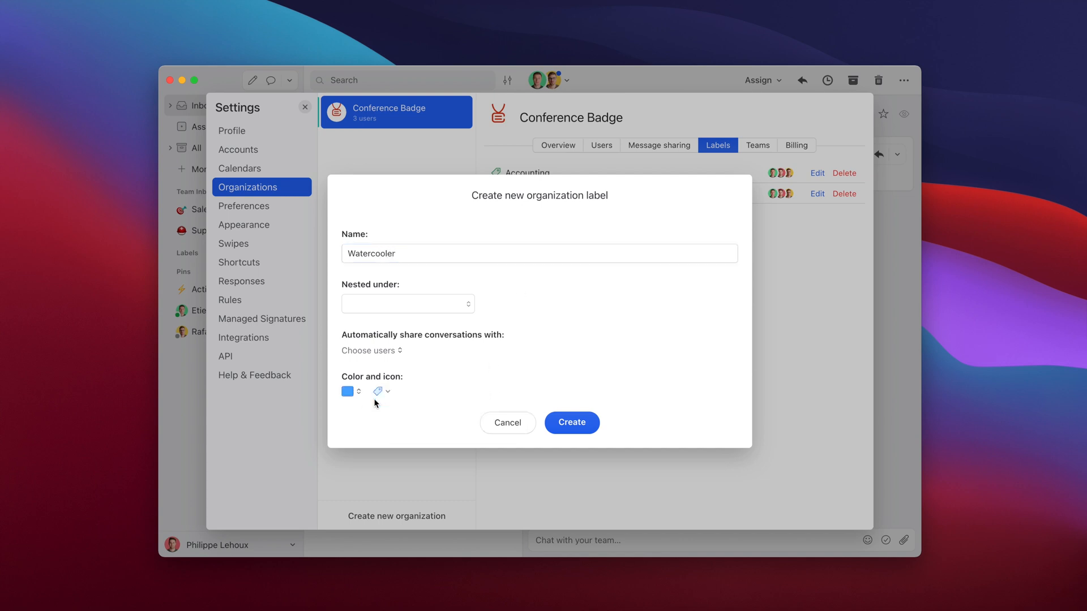
click(367, 349)
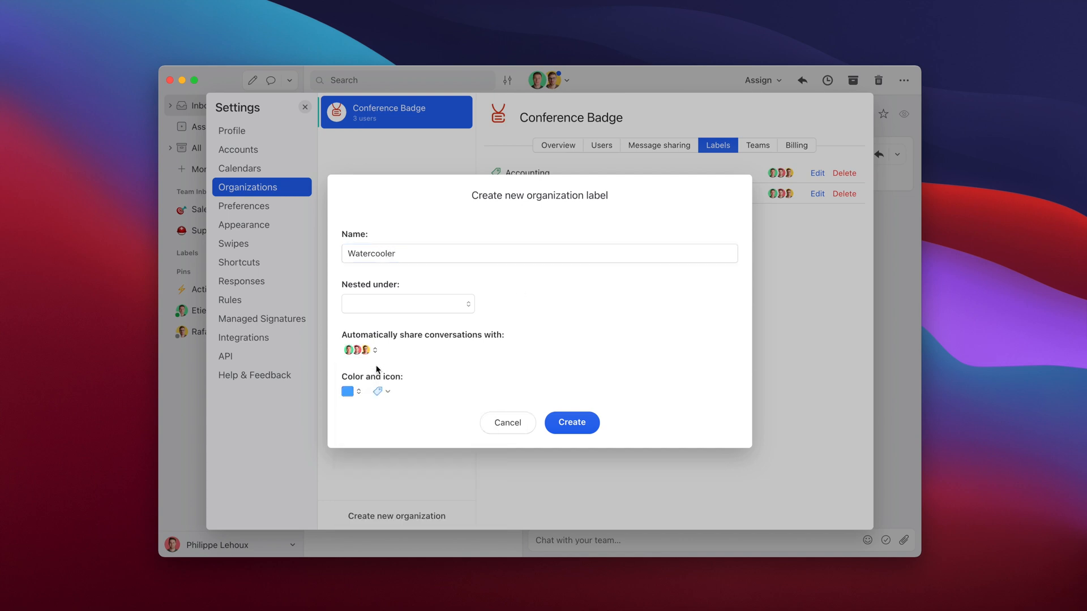
click(571, 423)
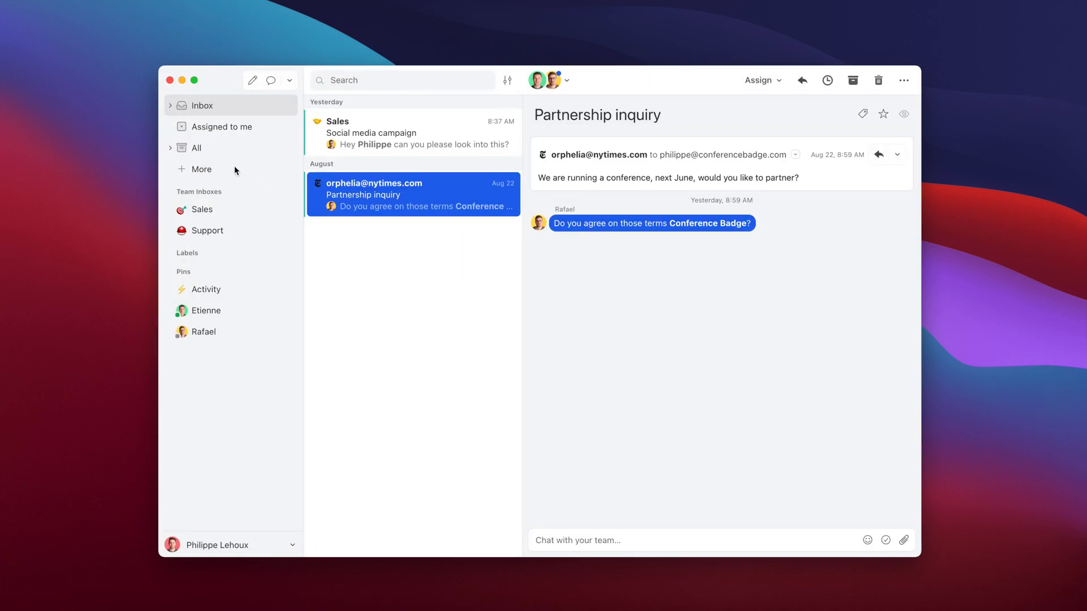
Add the Watercooler label to the sidebar by searching 'water' in the More list.
click(202, 169)
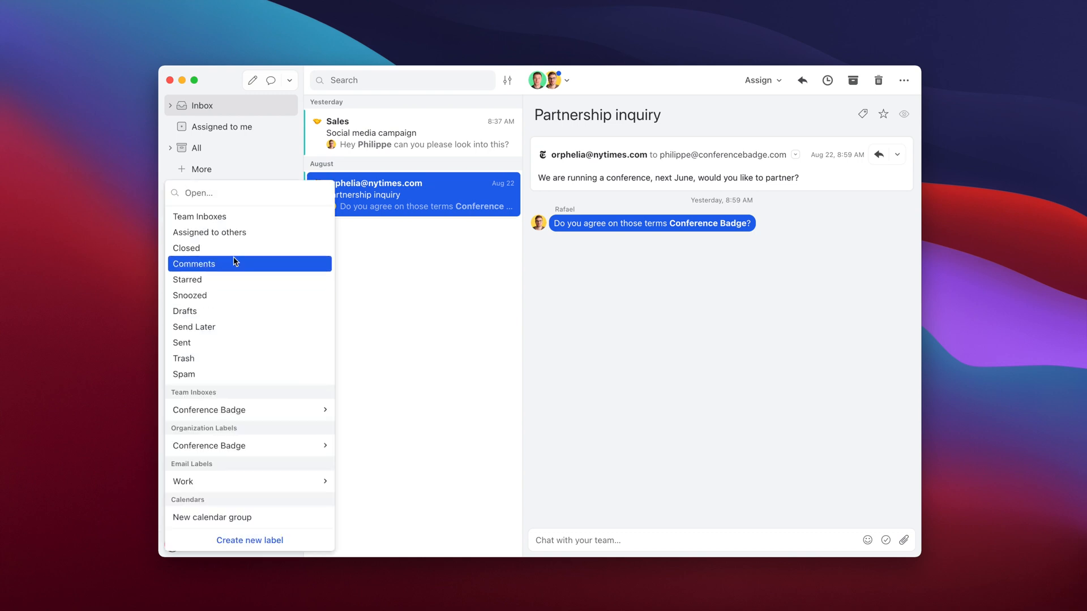
text(water)
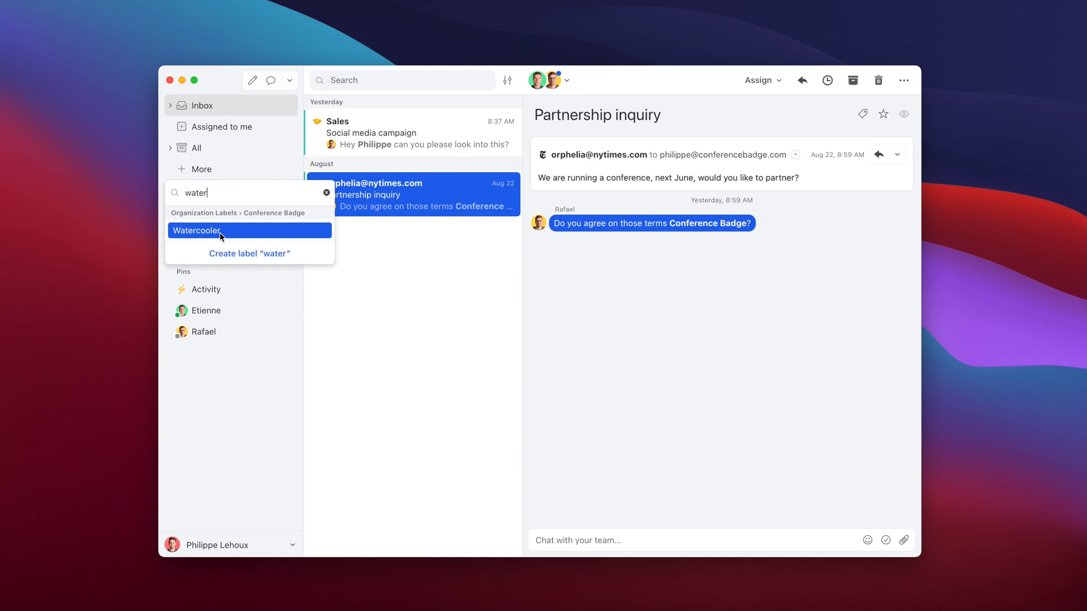
click(197, 230)
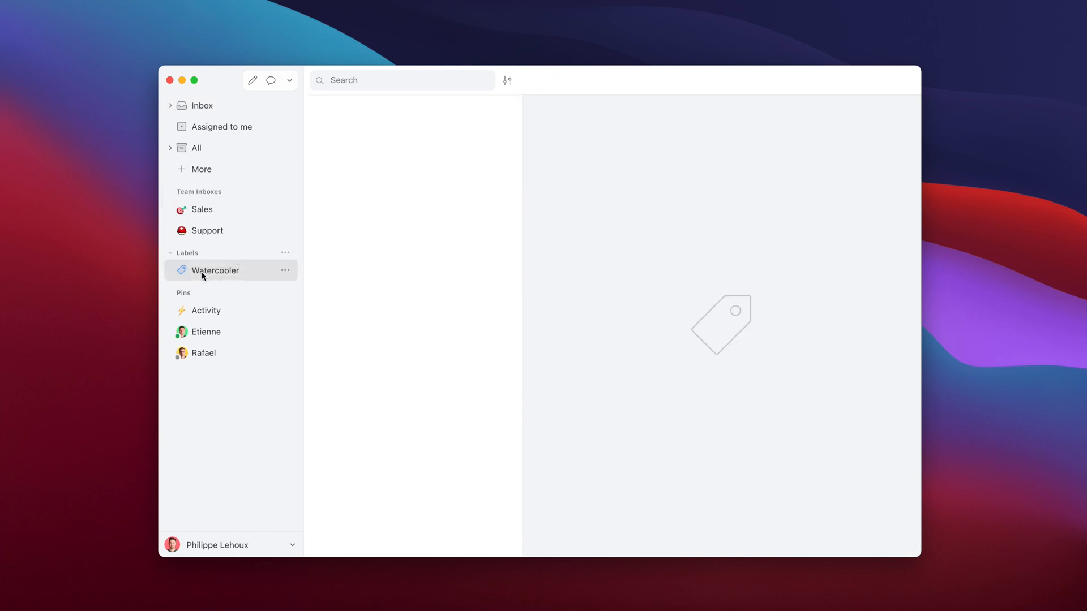
Set the Watercooler sidebar label to Watch, then Hide it.
click(285, 270)
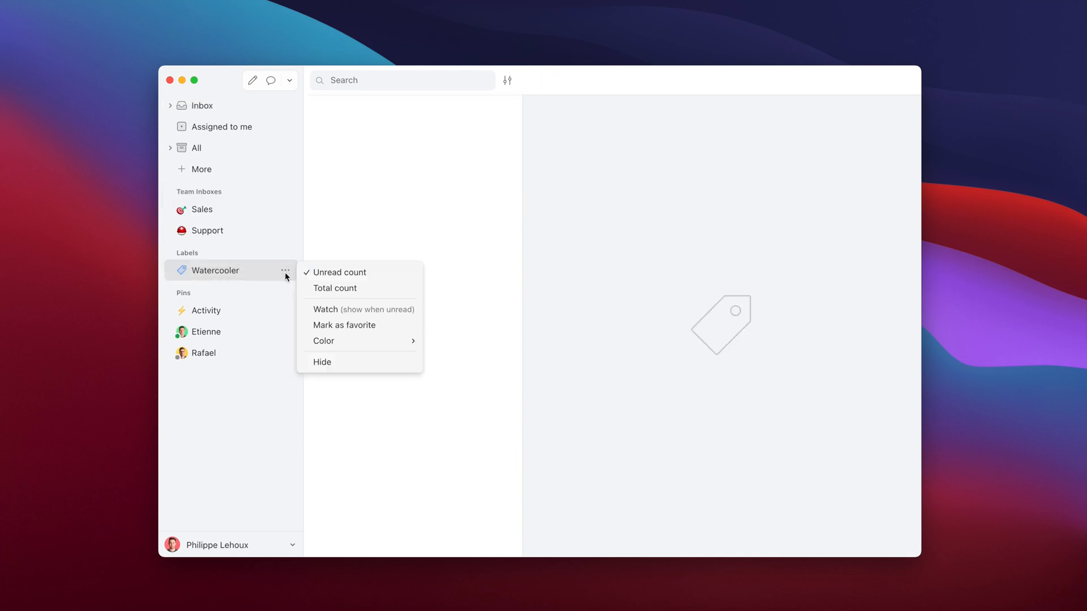
mouse_move(340, 309)
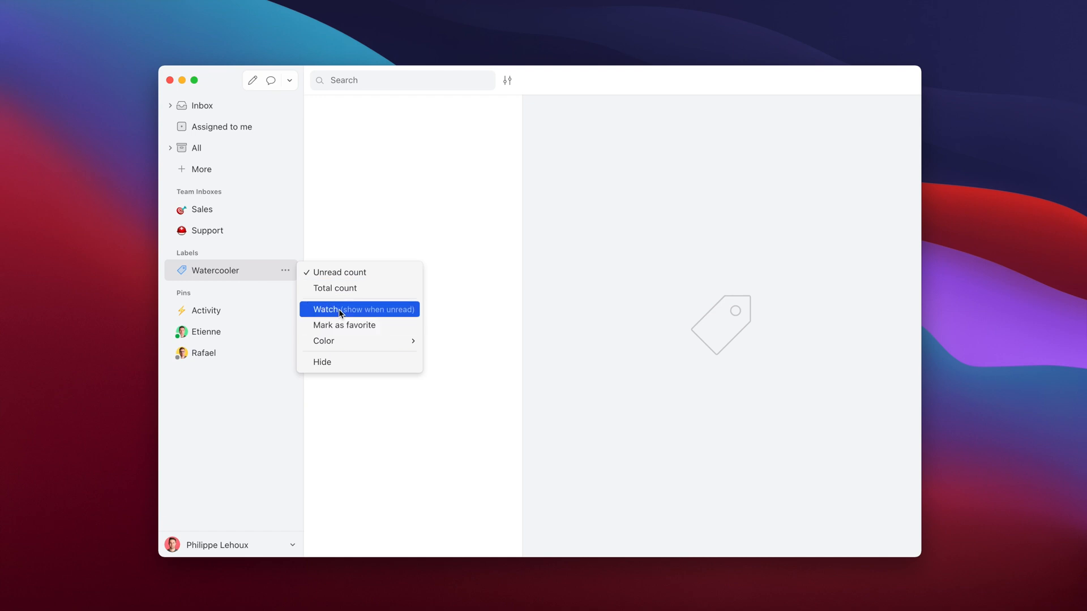
click(360, 309)
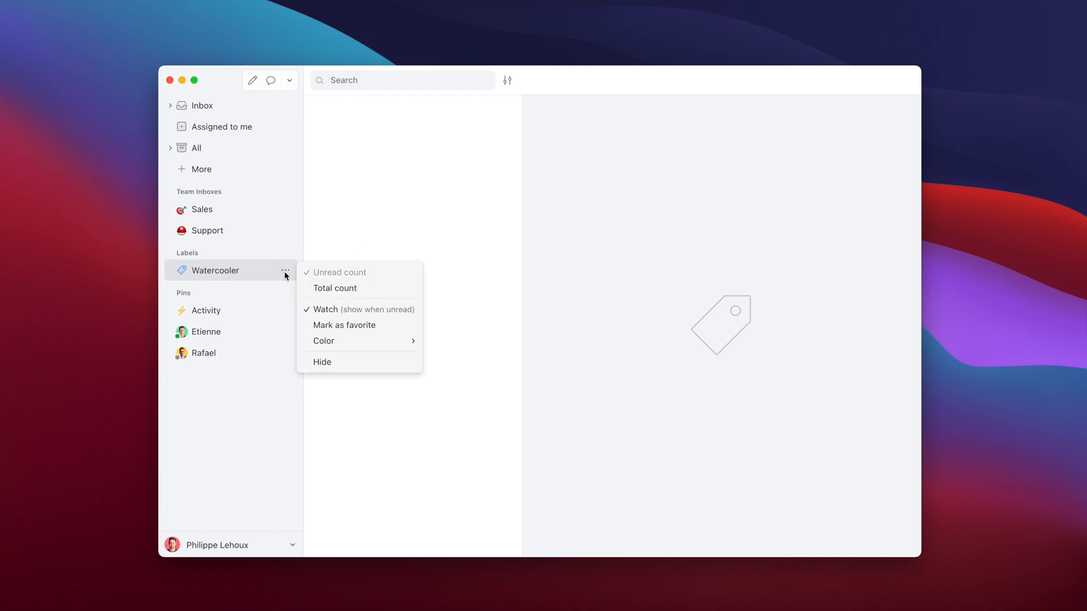
mouse_move(331, 362)
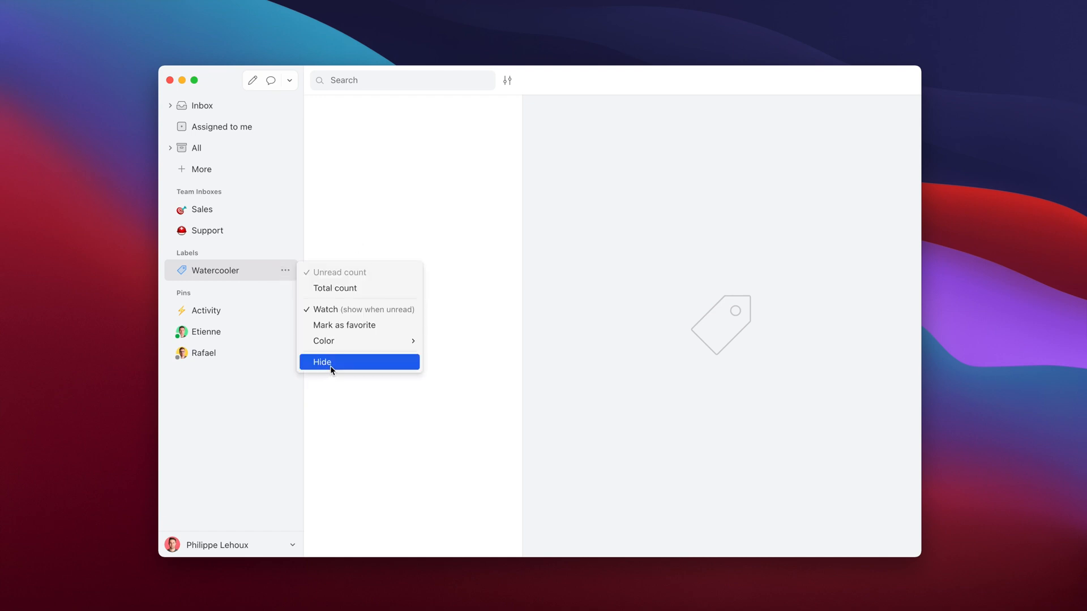
click(322, 362)
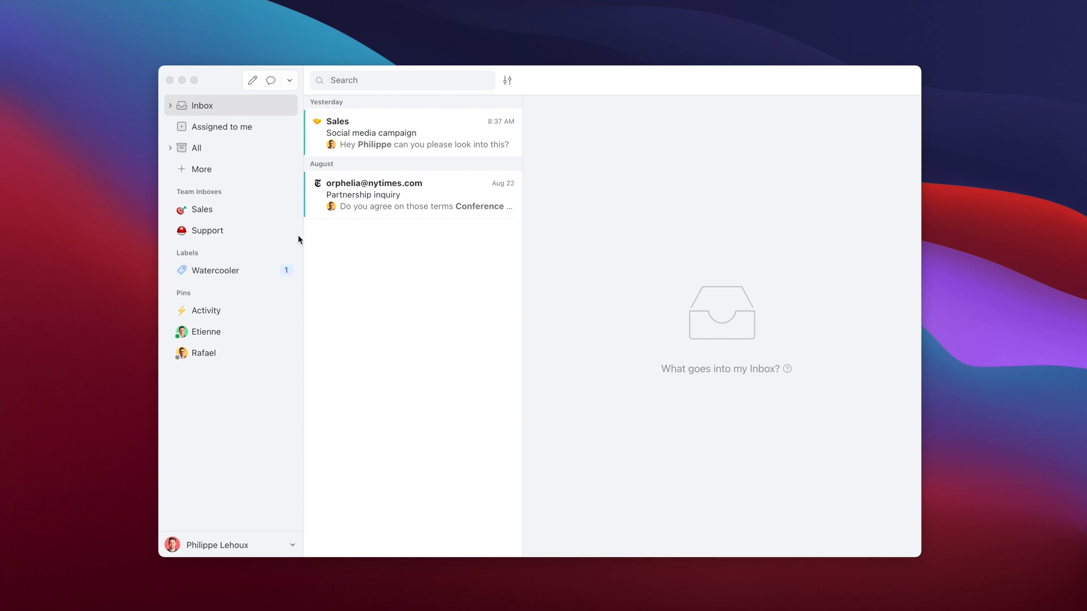
mouse_move(214, 283)
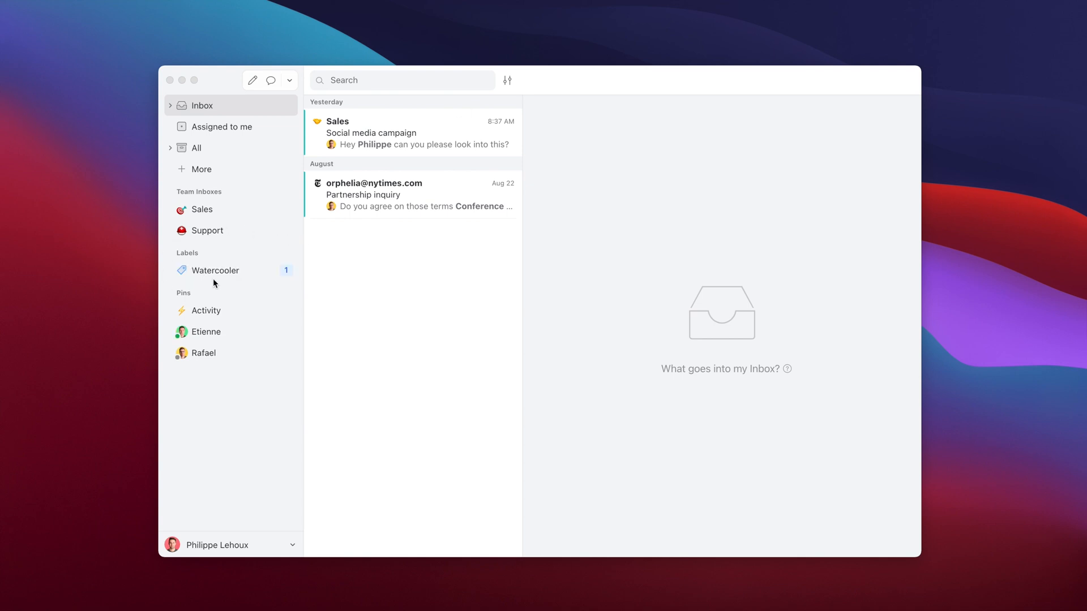
mouse_move(215, 280)
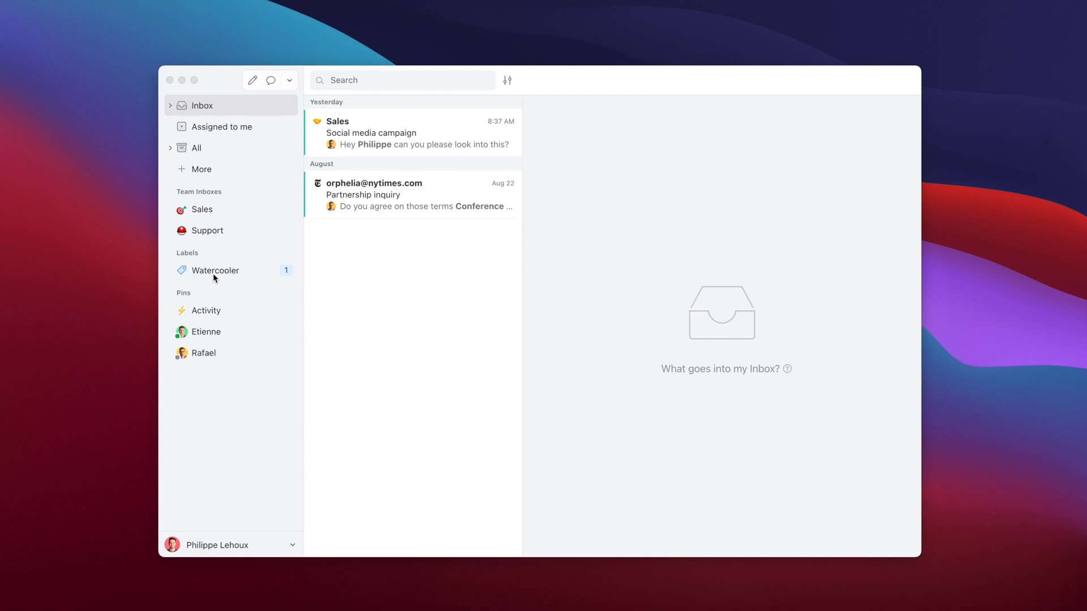
View the Watercooler label's new Conference Badge conversation, clearing its unread count.
click(215, 271)
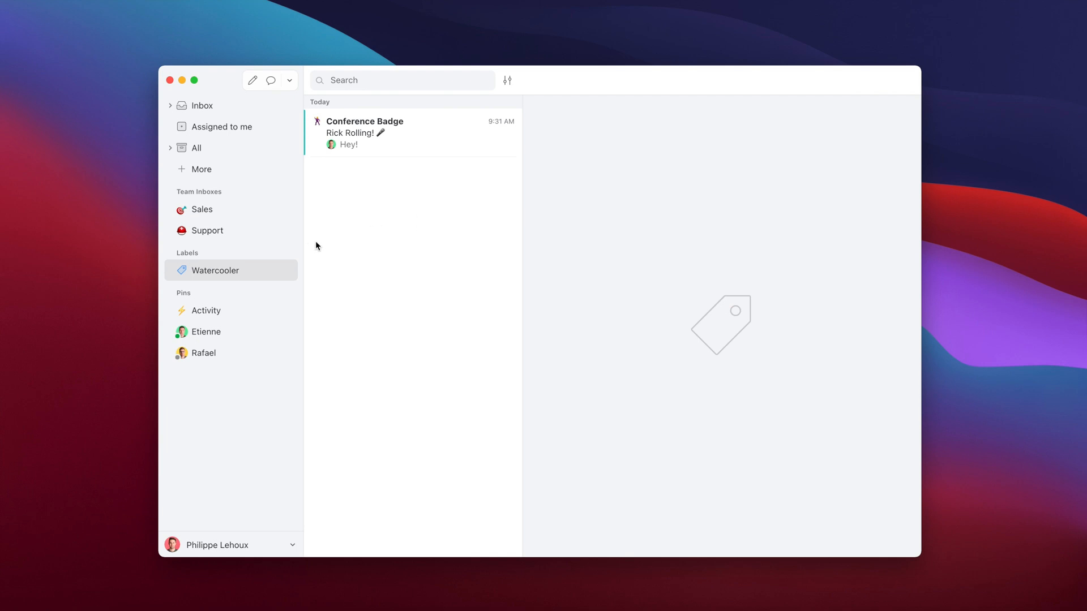
Enable 'Show watched labels' so GitHub appears in the sidebar beside Watercooler.
click(284, 253)
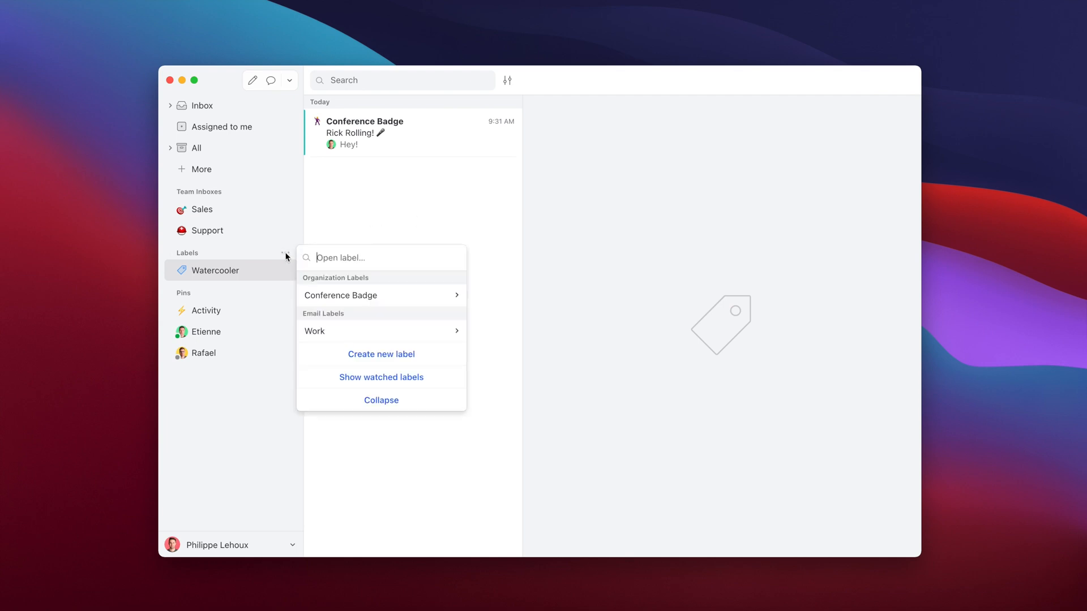
mouse_move(362, 377)
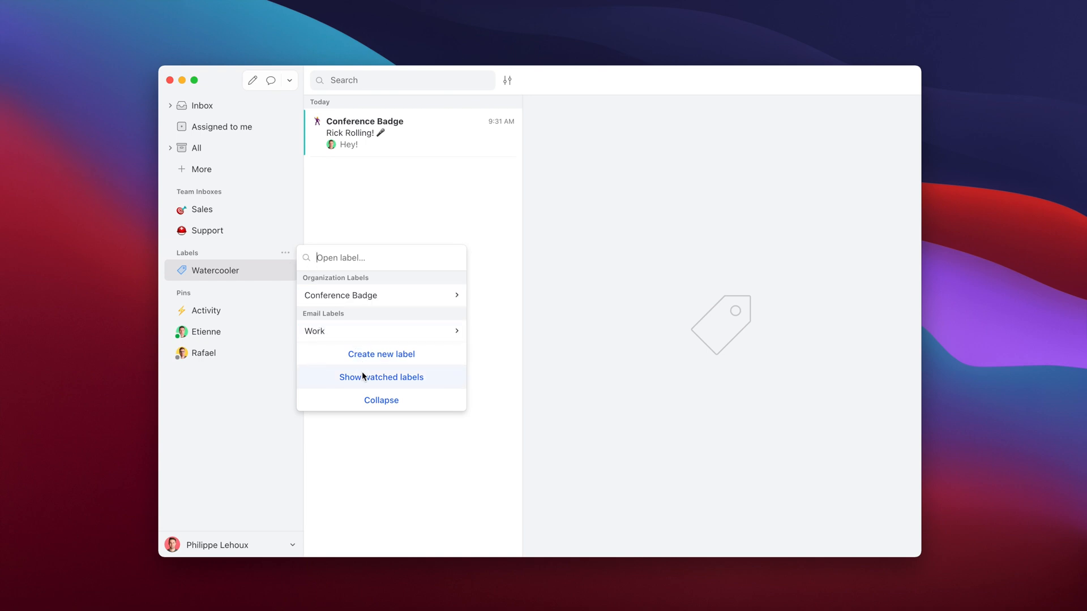
click(380, 377)
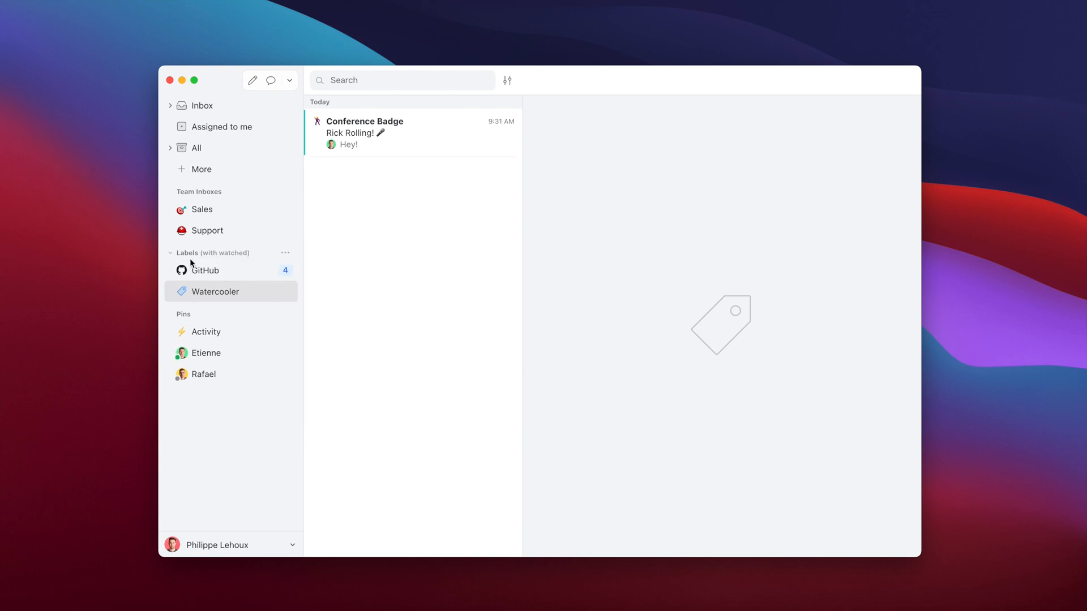
mouse_move(256, 294)
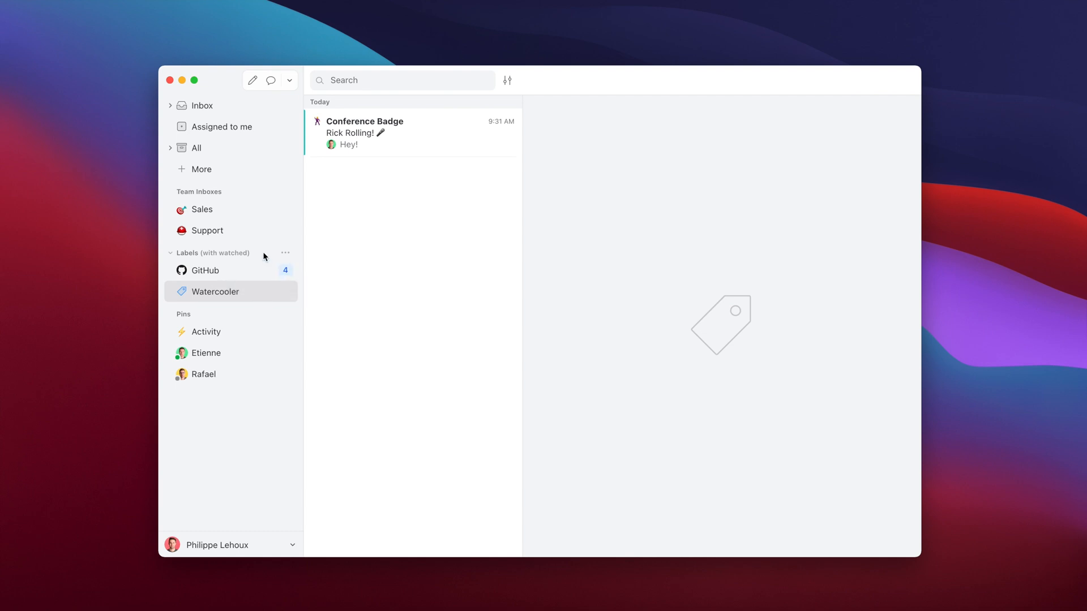
mouse_move(253, 257)
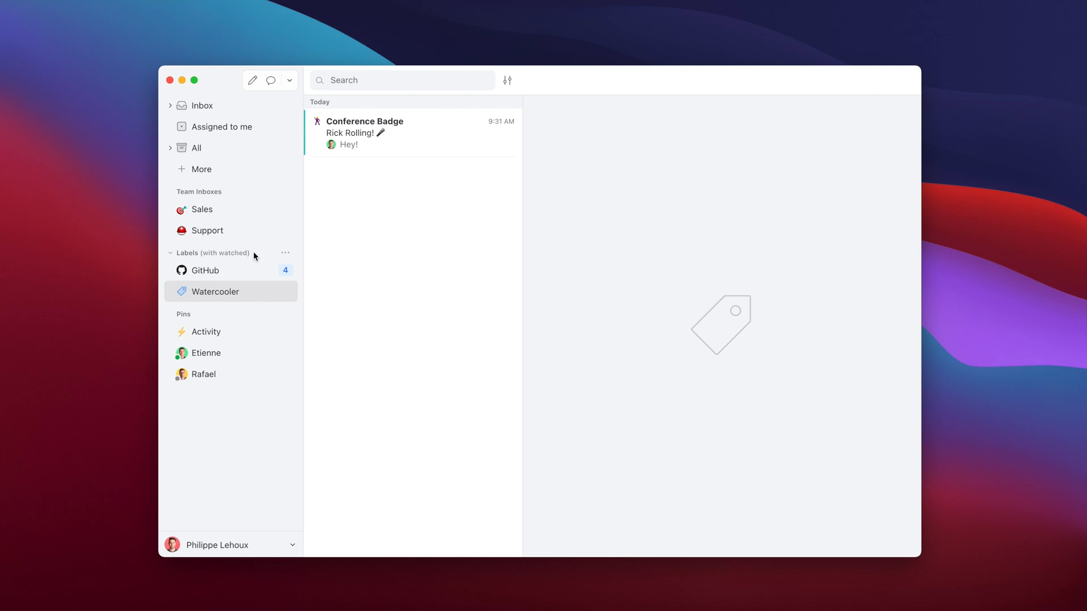